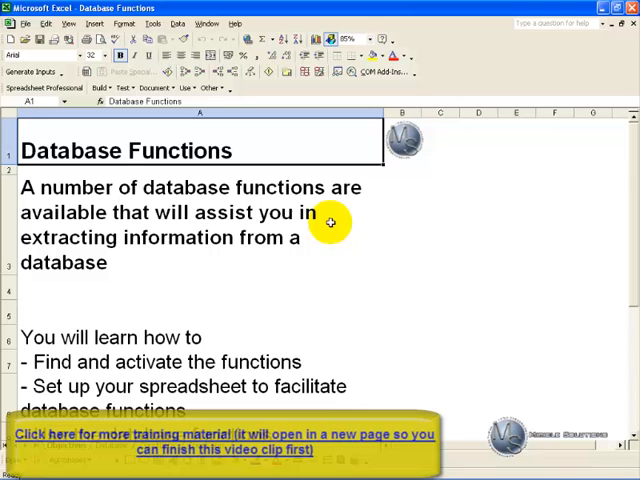
mouse_move(274, 304)
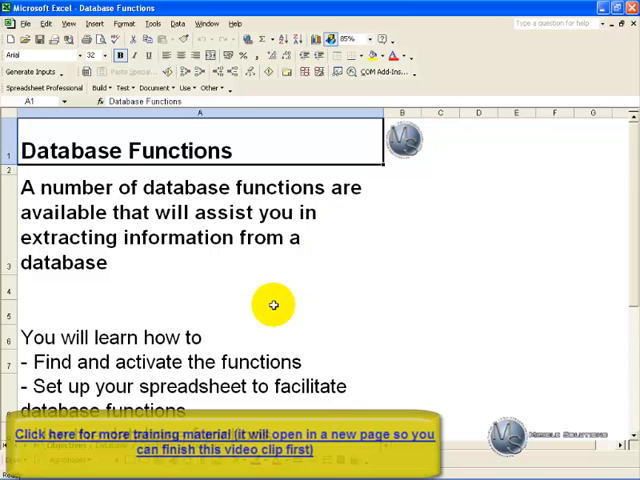
mouse_move(277, 361)
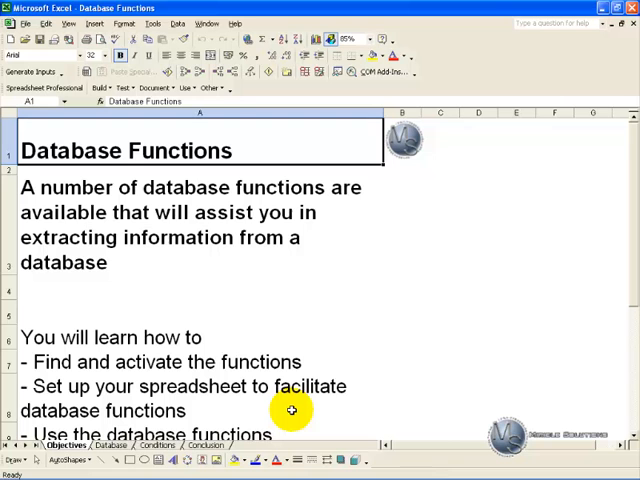
Switch to the Database sheet containing the tree table.
click(116, 445)
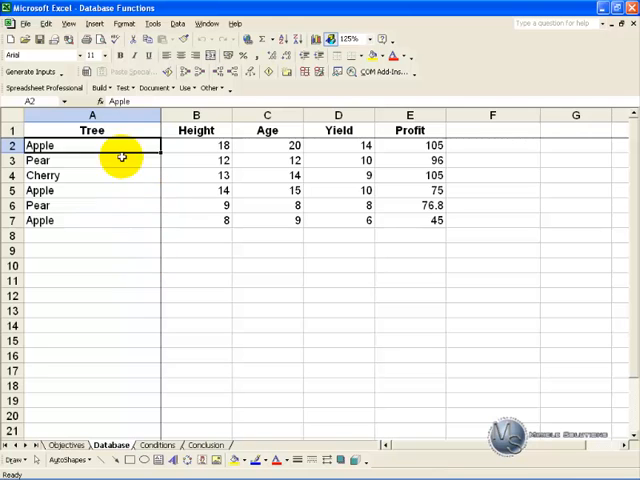
mouse_move(116, 176)
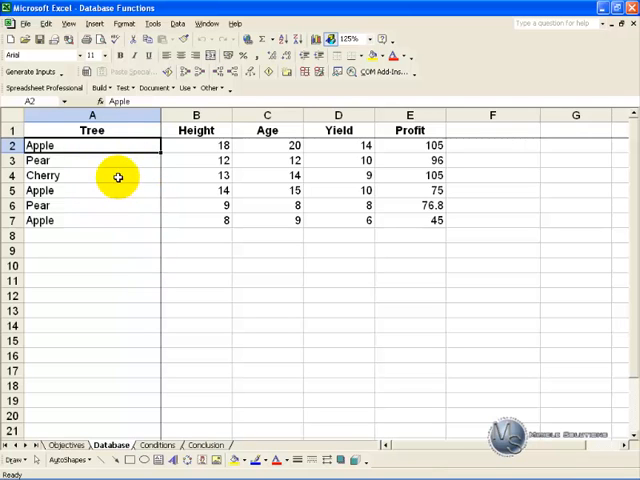
mouse_move(252, 145)
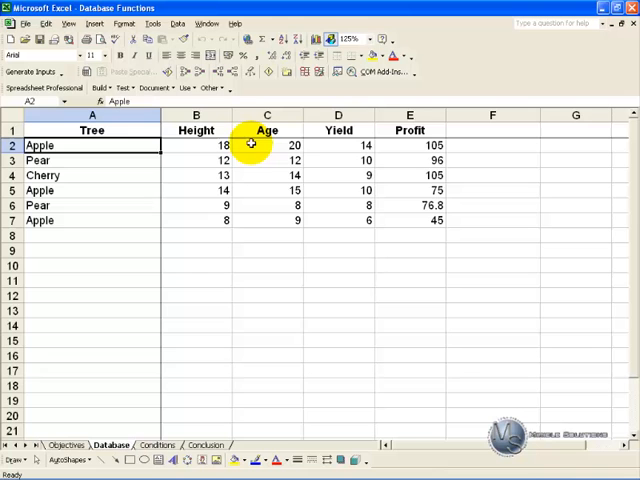
mouse_move(402, 145)
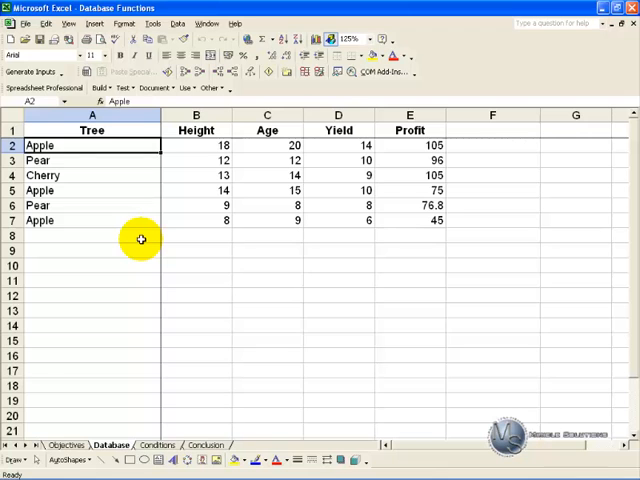
mouse_move(138, 278)
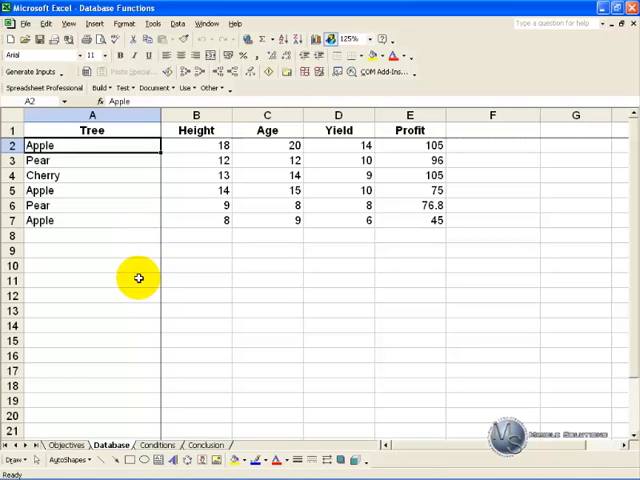
mouse_move(136, 296)
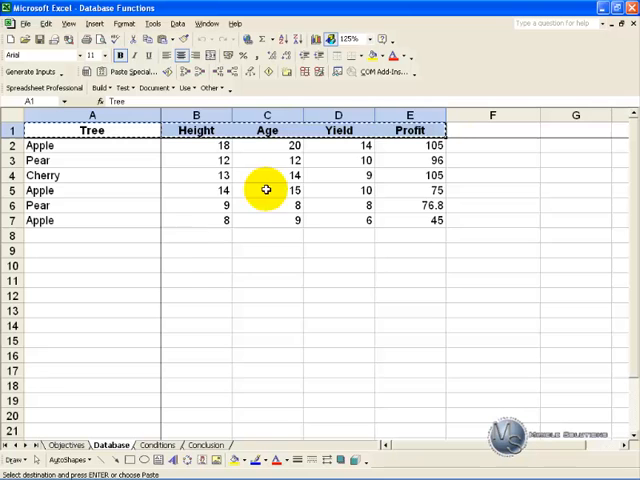
Paste the Tree–Profit headings into A12 and select A13 below them.
click(92, 295)
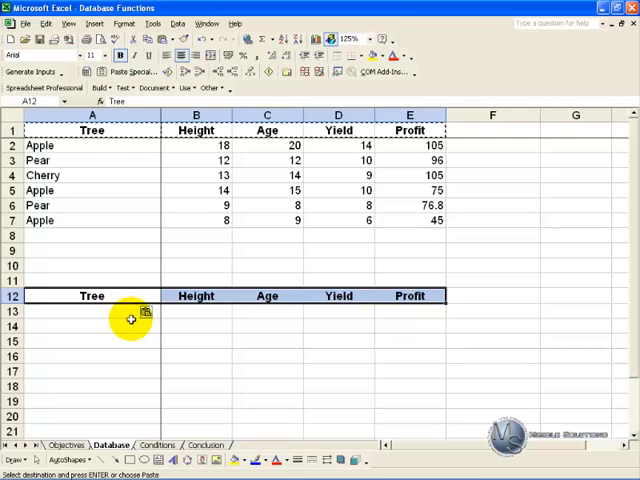
click(90, 311)
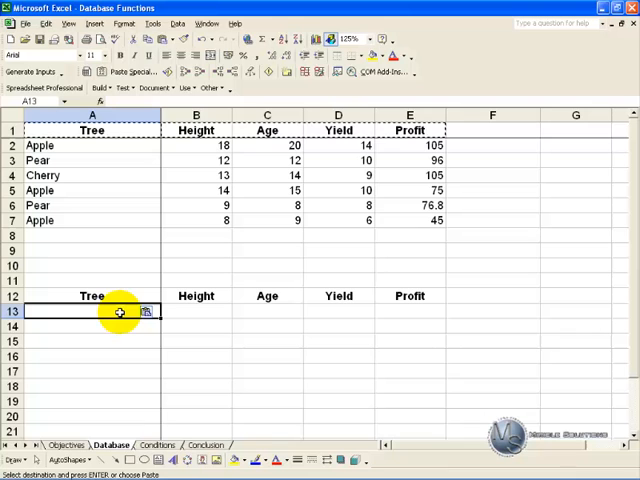
Enter criteria Apple in A13 and >10 in B13.
text(Apple)
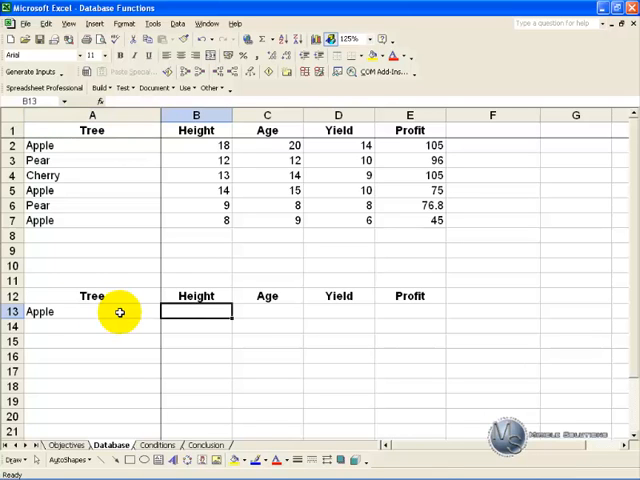
text(>1)
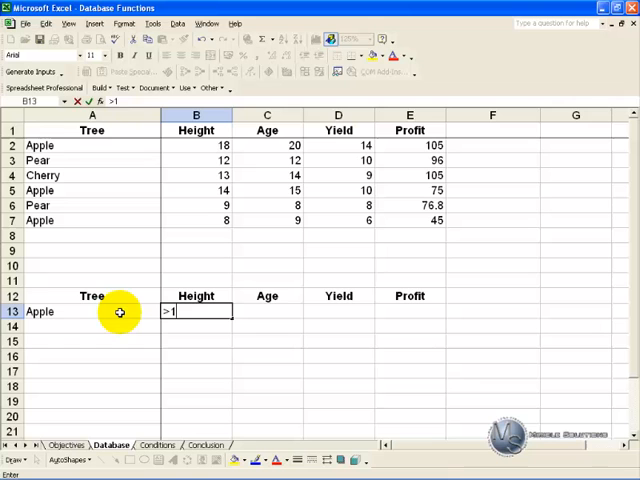
key(Enter)
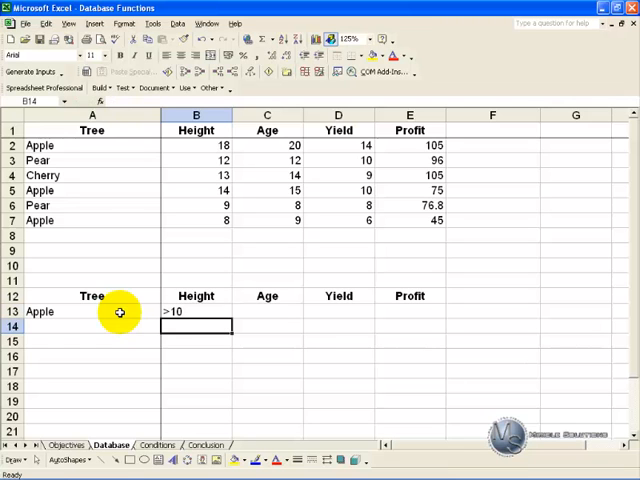
mouse_move(130, 321)
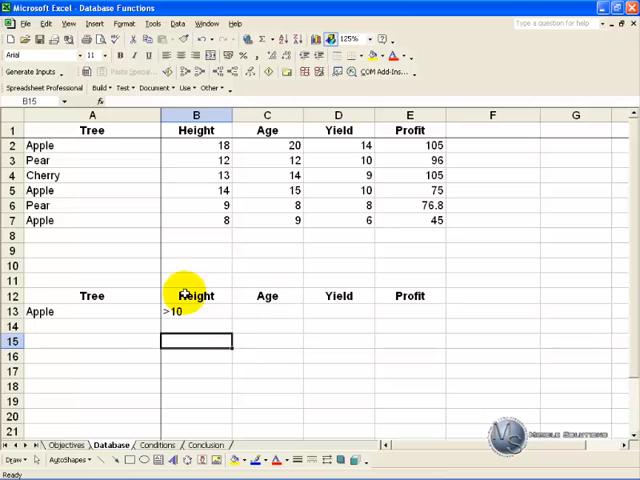
mouse_move(81, 245)
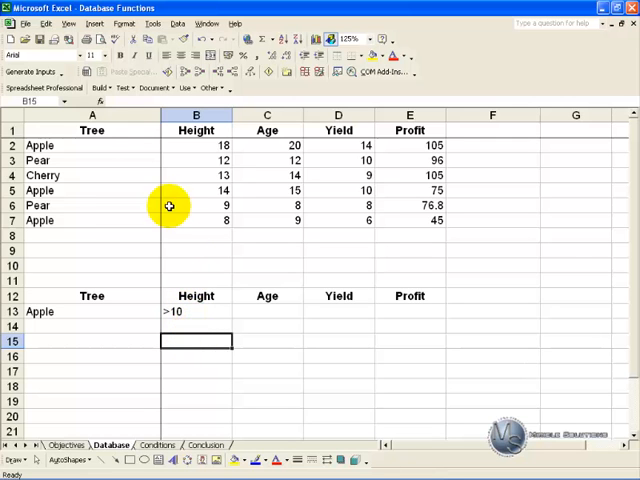
Insert the DCOUNT function from the Database category into cell B15.
click(111, 101)
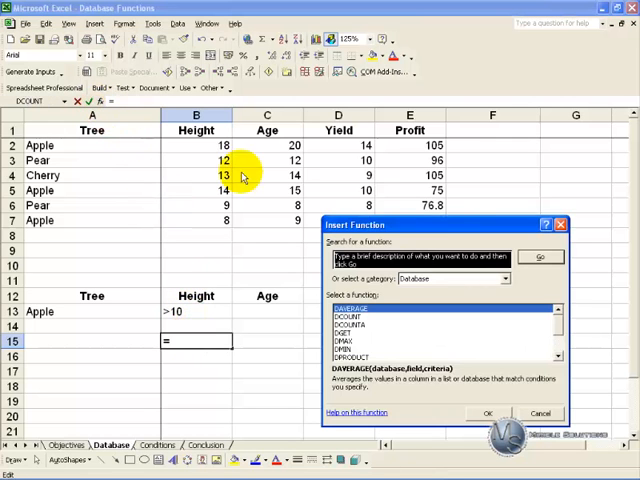
click(501, 278)
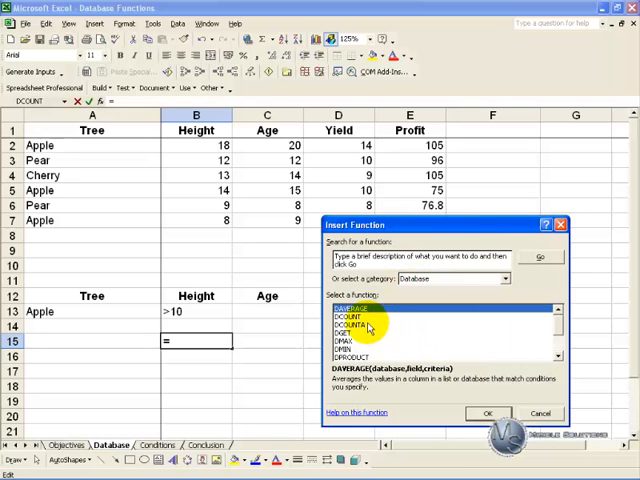
click(350, 318)
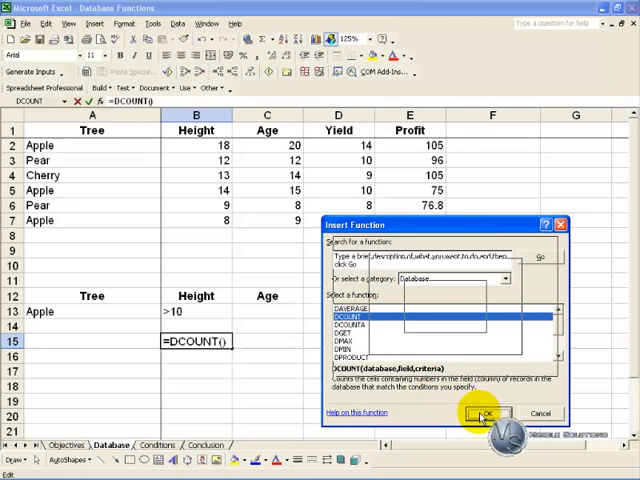
click(487, 413)
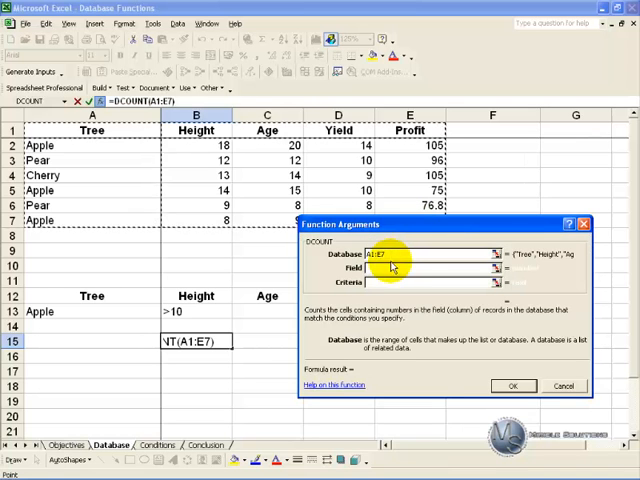
Set DCOUNT arguments to database $A$1:$E$7, field "Height" and criteria A12:B13.
key(F4)
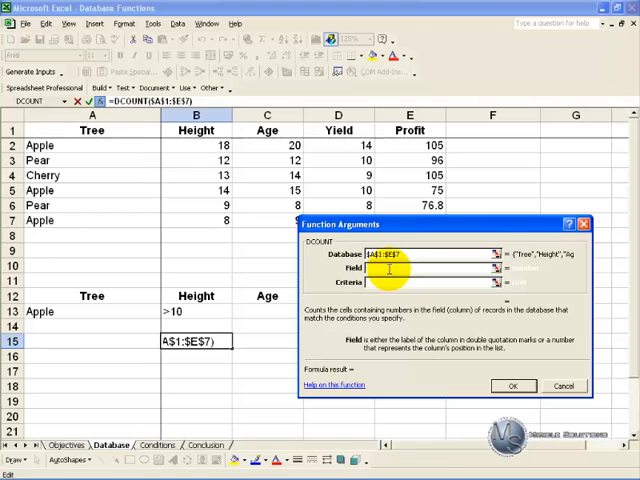
mouse_move(370, 345)
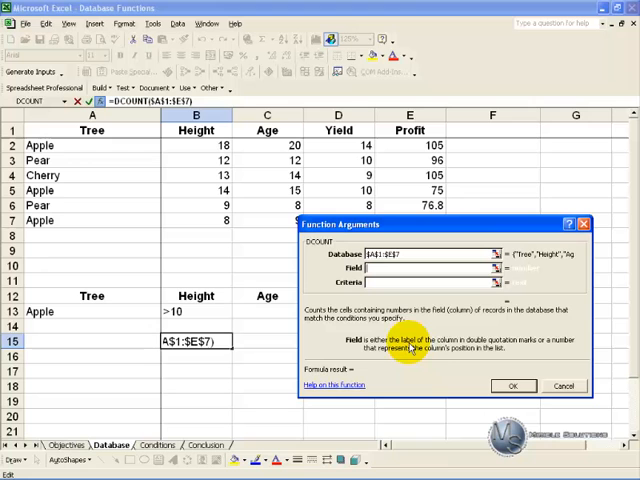
mouse_move(510, 347)
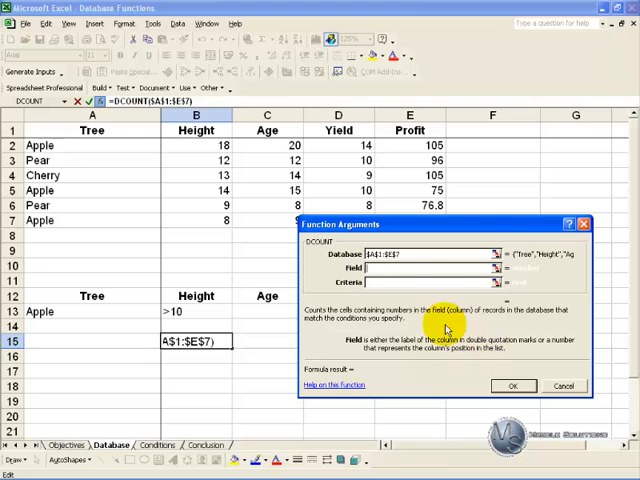
mouse_move(340, 254)
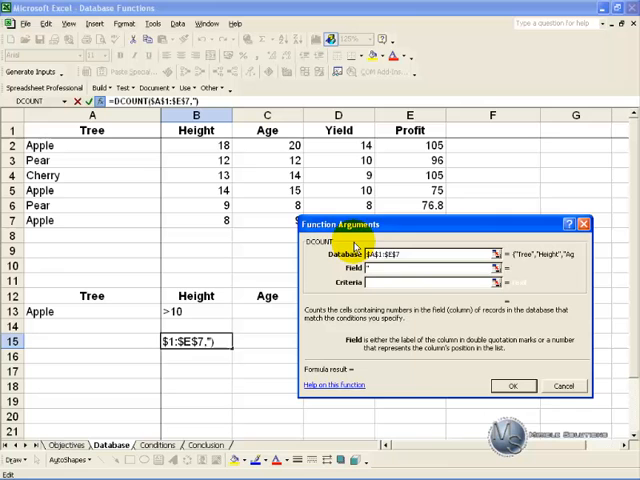
text("Height")
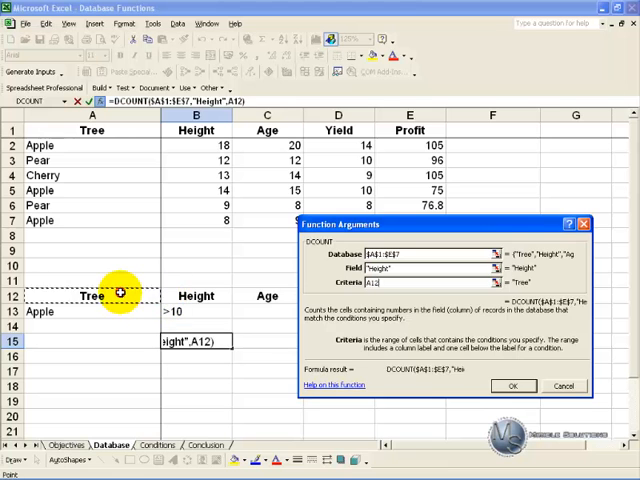
drag(118, 295, 178, 312)
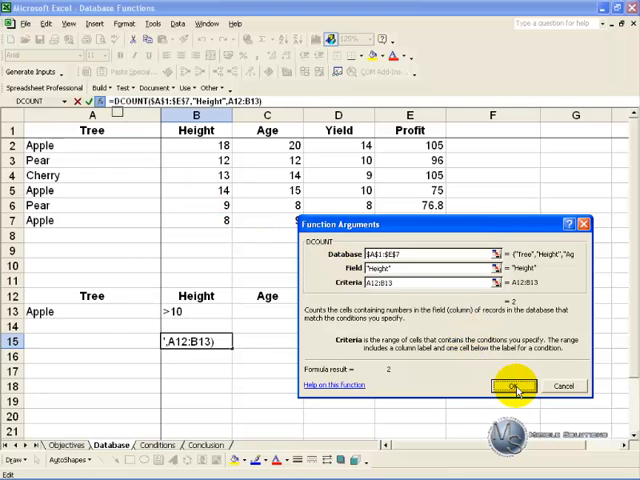
Commit the DCOUNT formula so B15 shows 2.
click(511, 386)
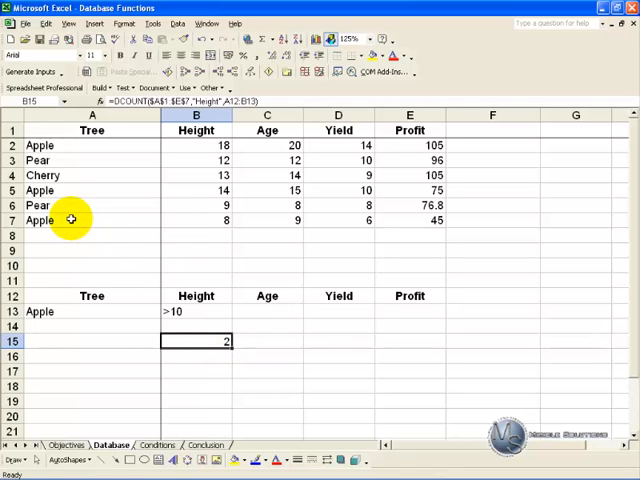
mouse_move(189, 220)
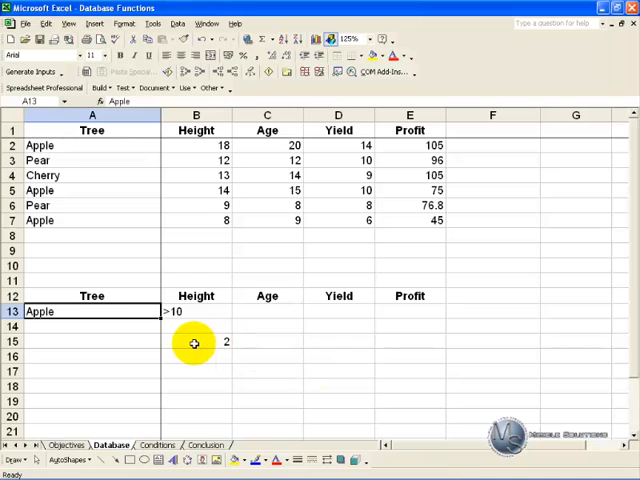
Change the criteria to Pear and Height >8, then check the count in B15.
click(196, 342)
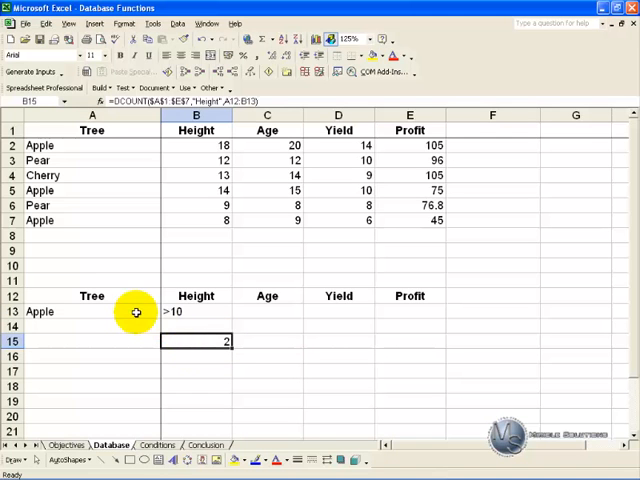
mouse_move(130, 310)
text(Pear)
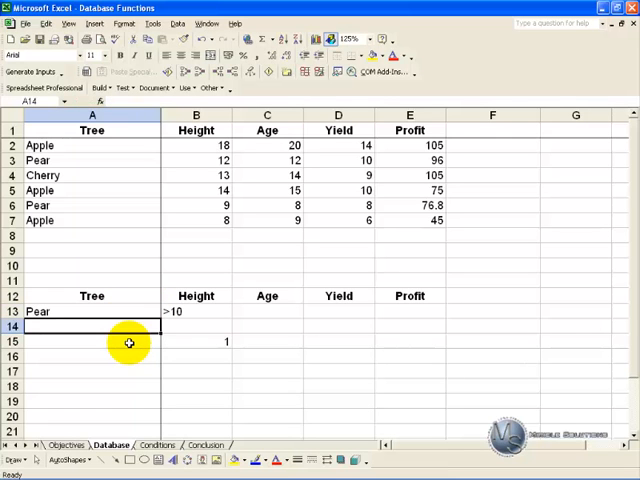
mouse_move(199, 342)
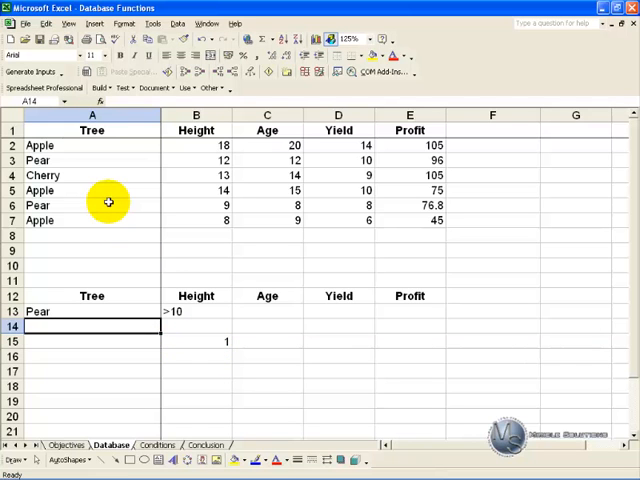
mouse_move(195, 197)
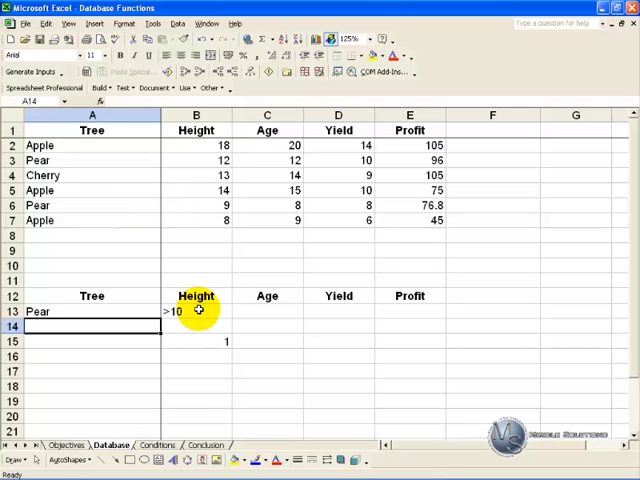
click(196, 311)
text(>)
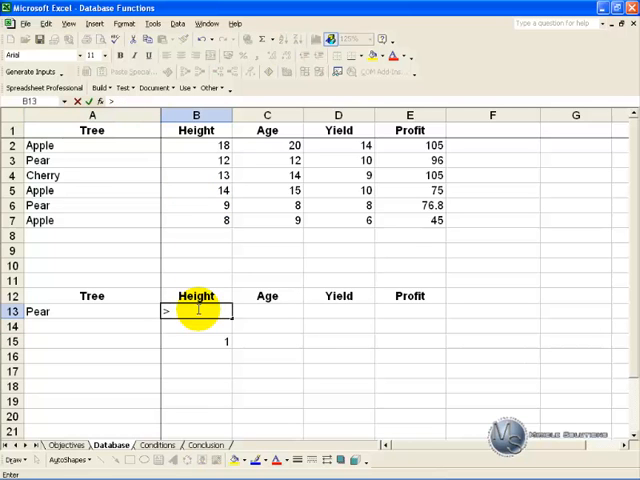
text(8)
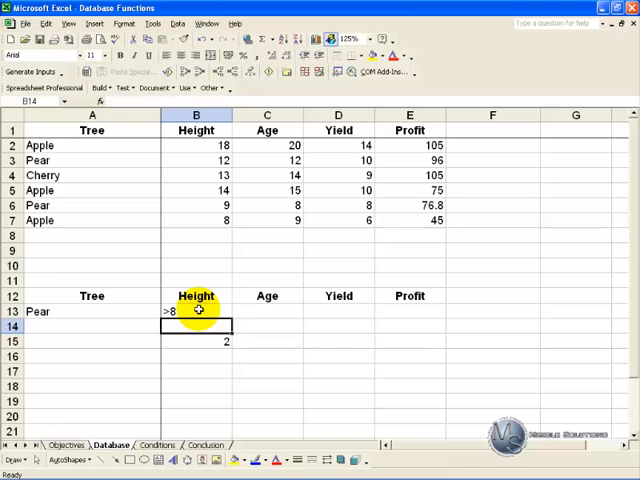
click(196, 341)
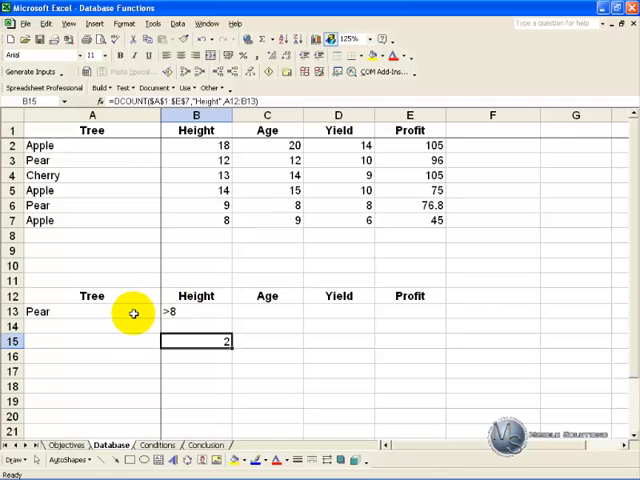
mouse_move(186, 341)
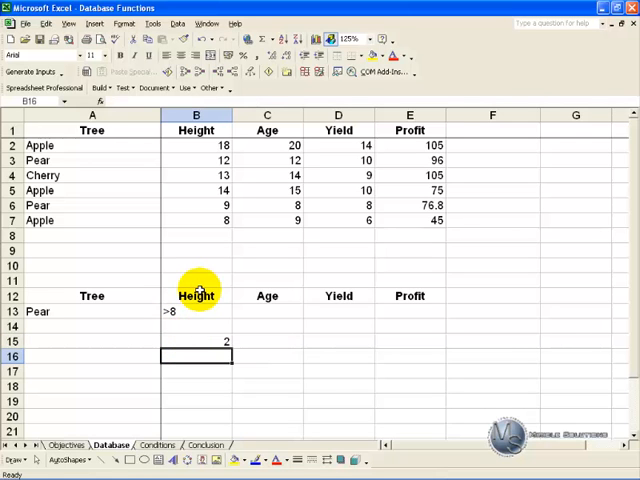
mouse_move(145, 330)
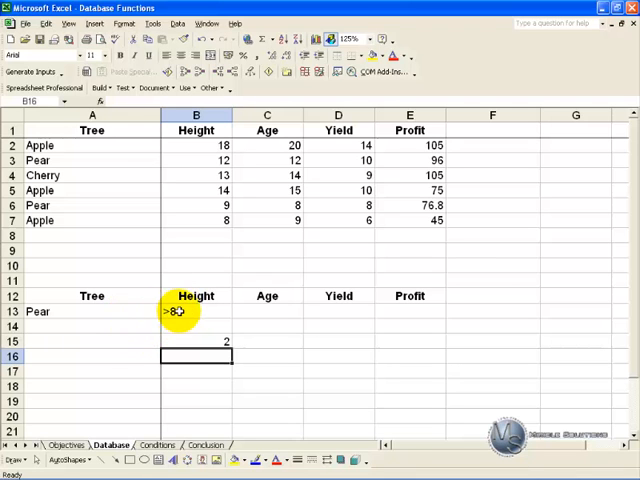
Add a second criteria row Apple with >10 and select B16 for a new formula.
click(92, 326)
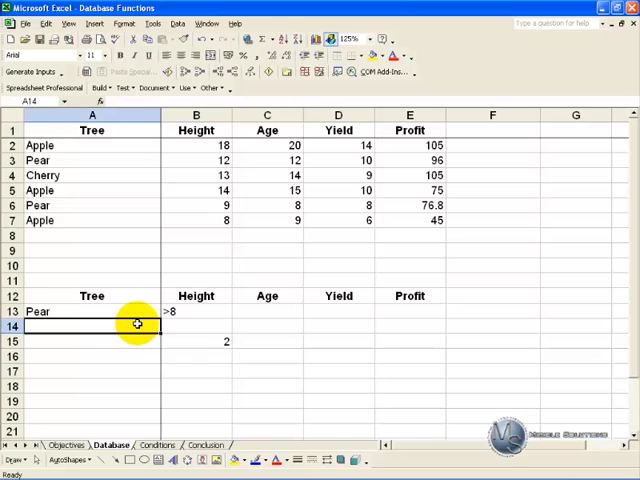
text(Appl)
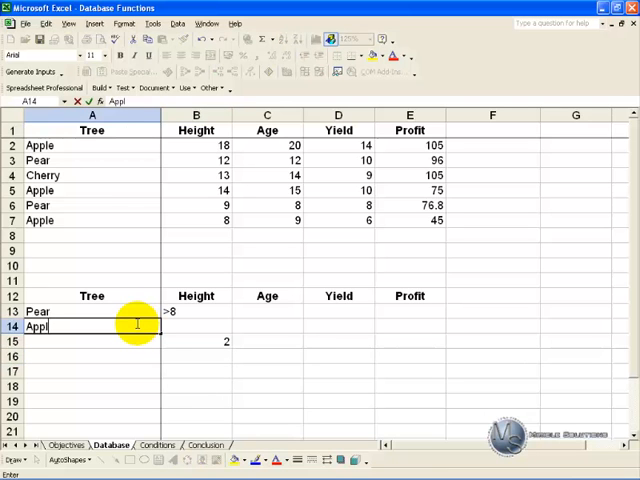
click(196, 326)
text(>10)
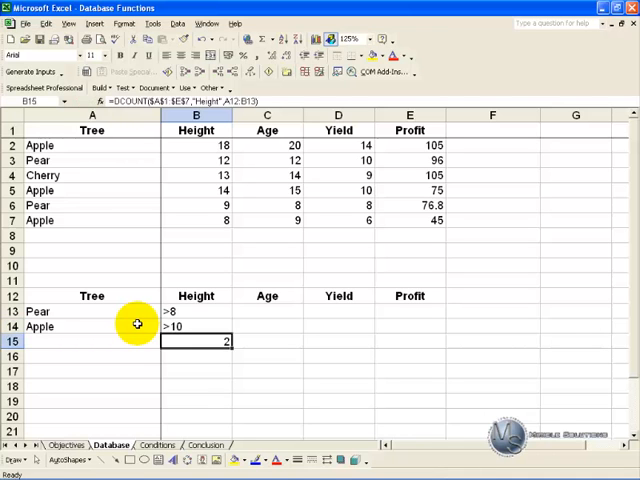
click(196, 356)
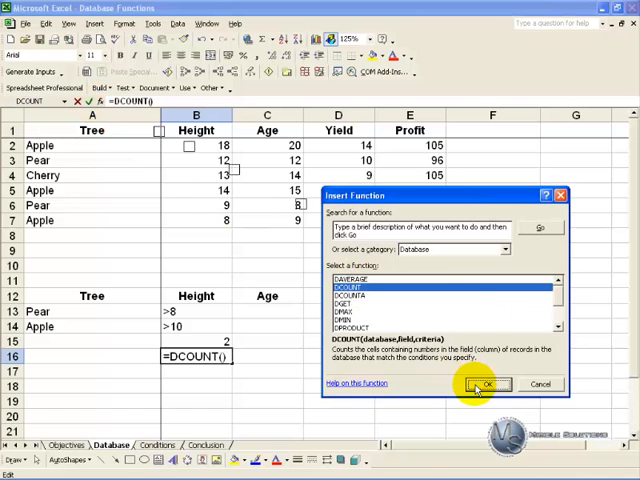
Build a DCOUNT in B16 with field 2 and criteria A12:B14, returning 4.
click(489, 383)
text($A$1:$E$7)
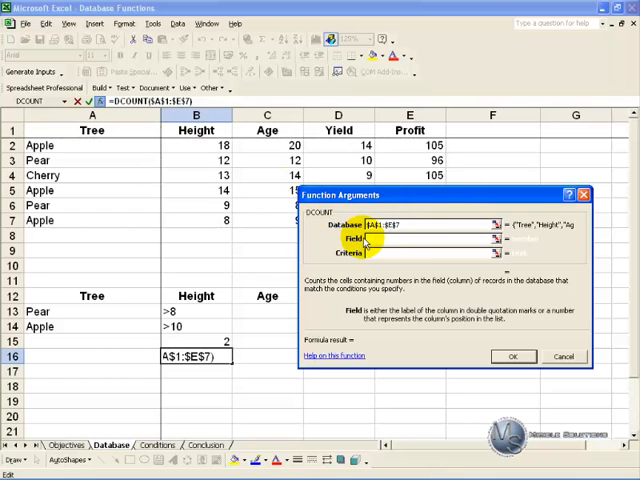
text(2)
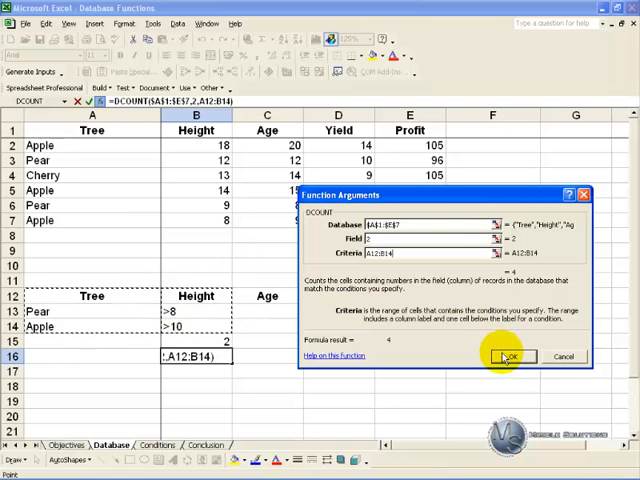
click(508, 357)
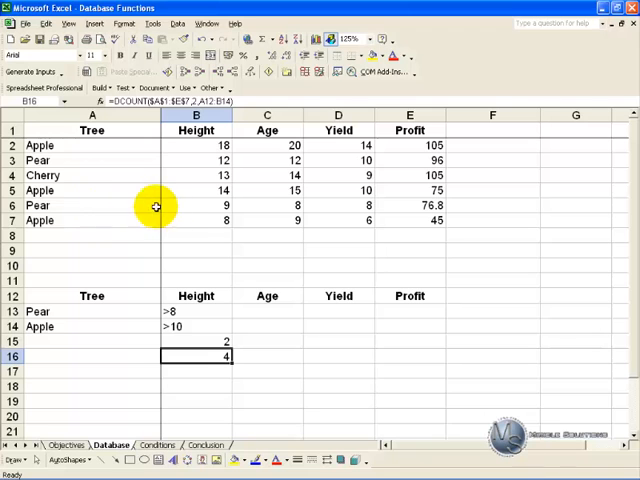
mouse_move(183, 160)
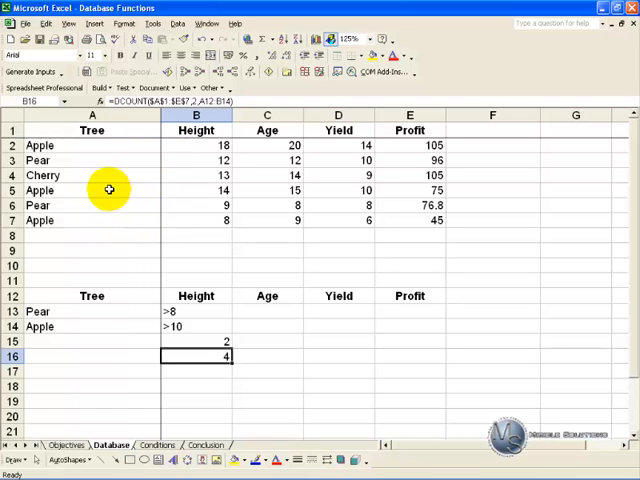
mouse_move(172, 148)
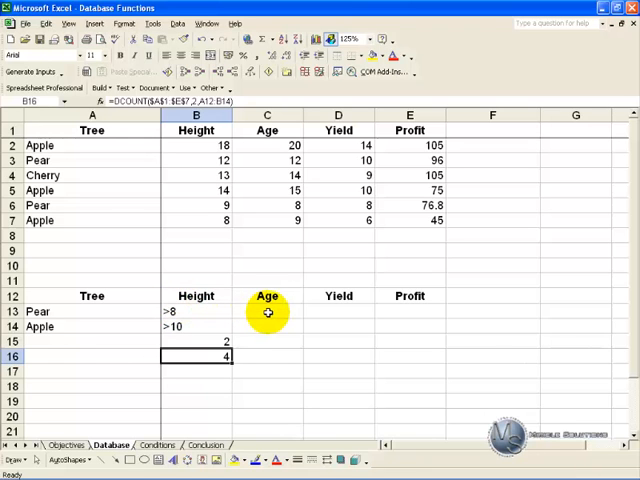
mouse_move(155, 311)
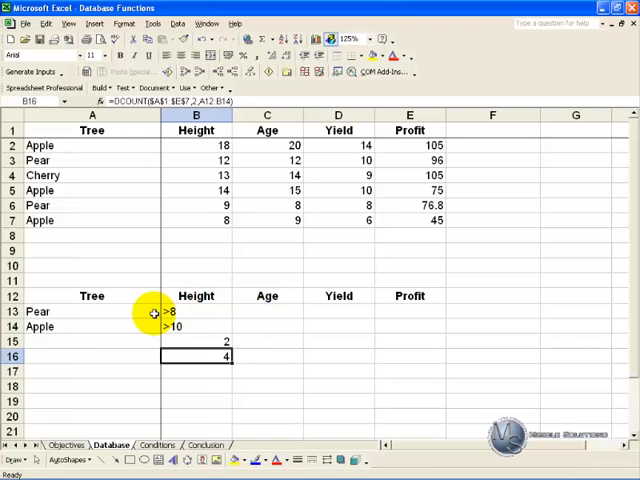
mouse_move(127, 329)
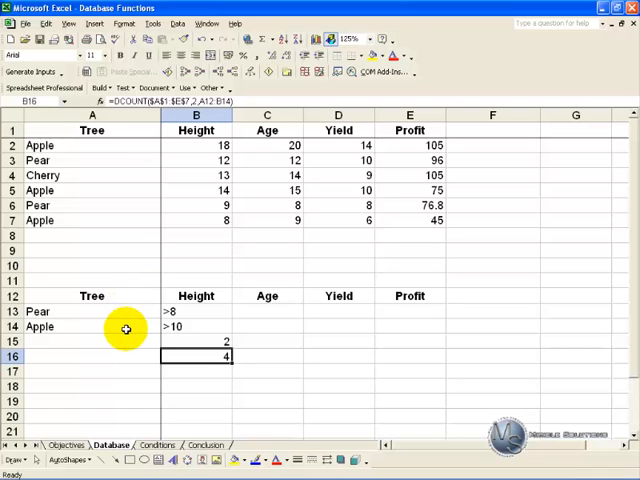
mouse_move(108, 315)
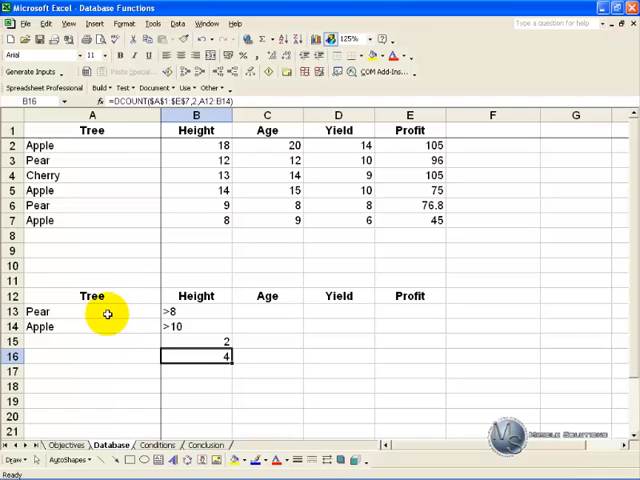
mouse_move(94, 311)
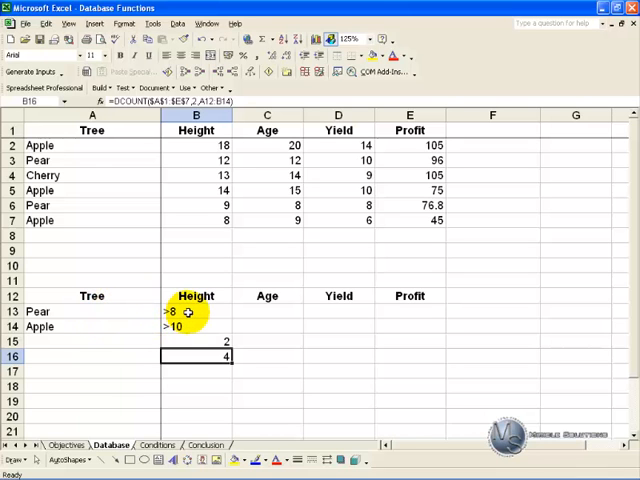
mouse_move(118, 325)
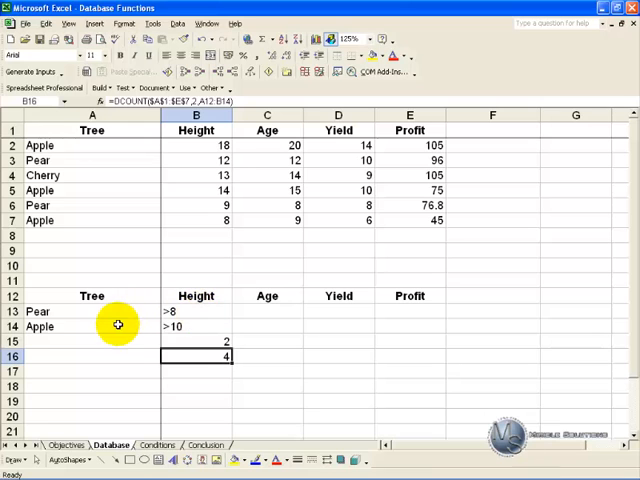
mouse_move(104, 311)
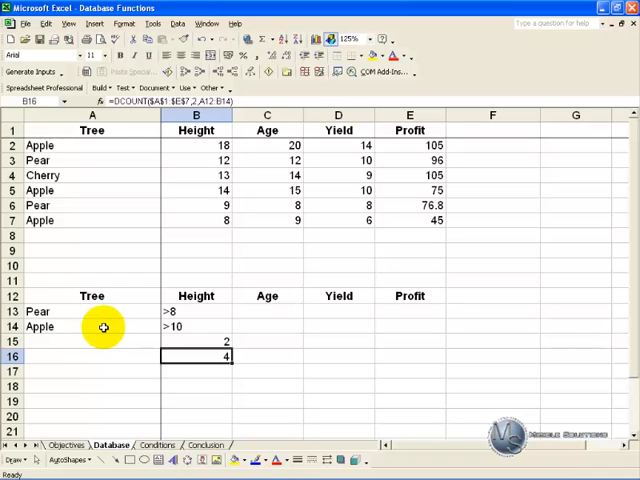
mouse_move(93, 316)
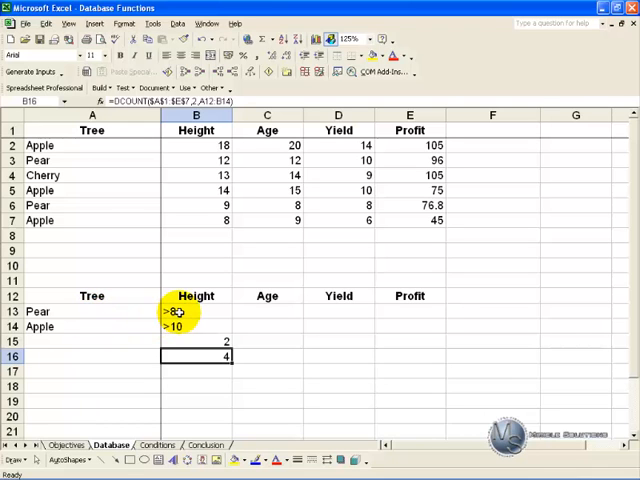
mouse_move(455, 307)
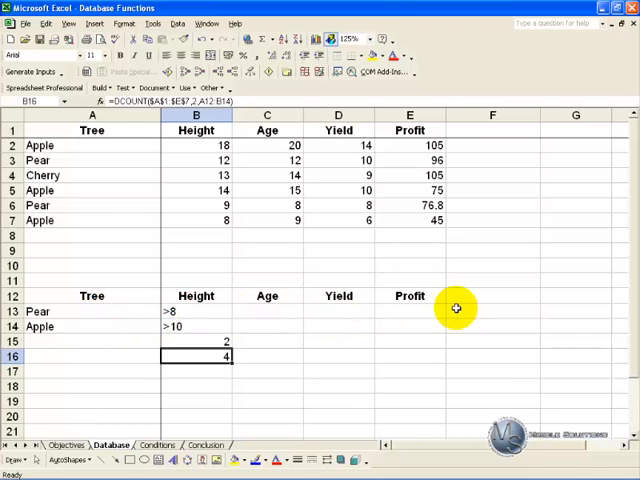
mouse_move(465, 296)
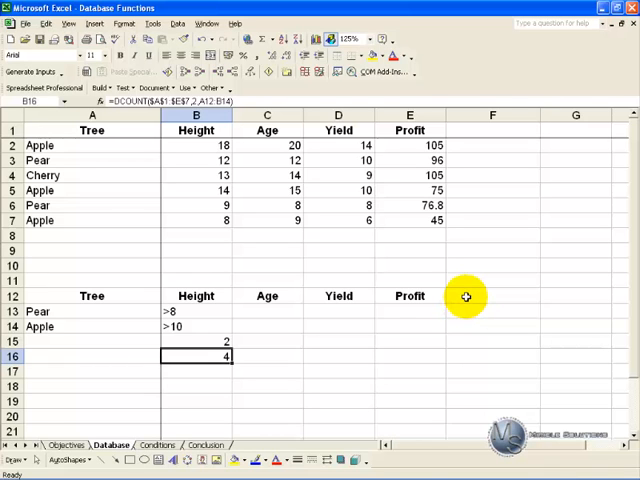
Add a Height heading in F12 with the criterion <11 in F13.
text(Height)
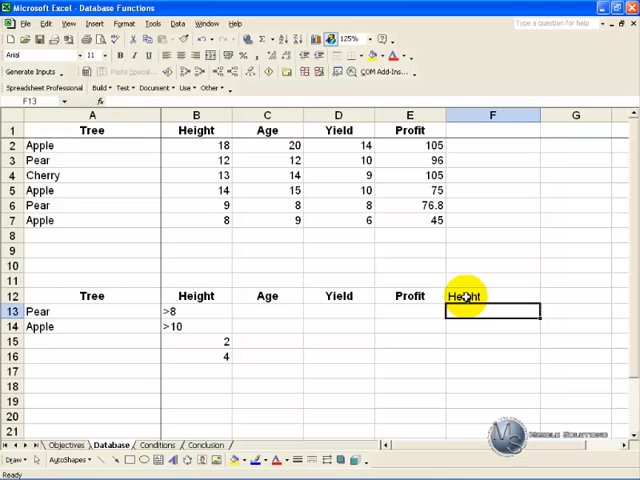
text(<)
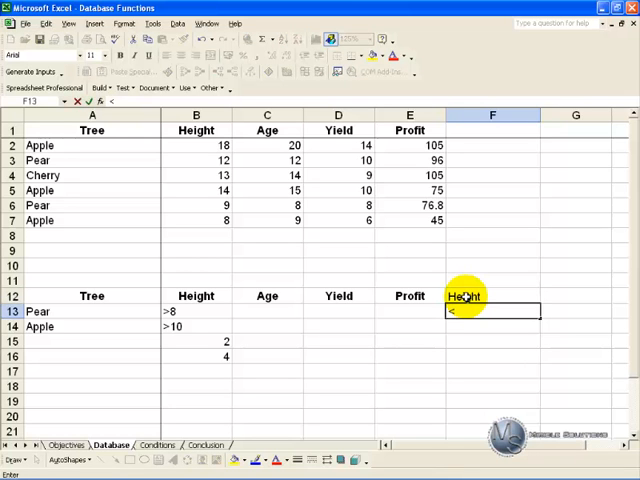
text(<11)
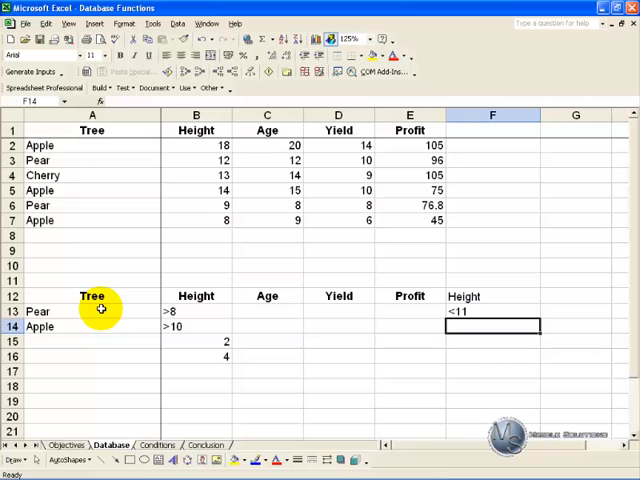
mouse_move(224, 309)
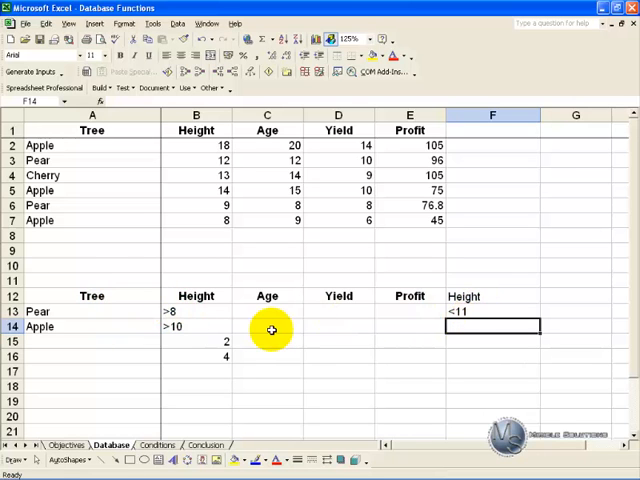
mouse_move(184, 326)
text(=)
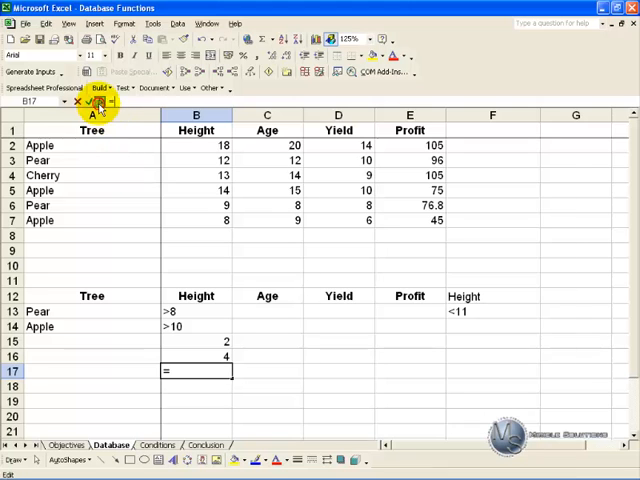
Put DCOUNT in B17 over $A$1:$E$7, field 2, criteria A12:F14, returning 3.
click(111, 107)
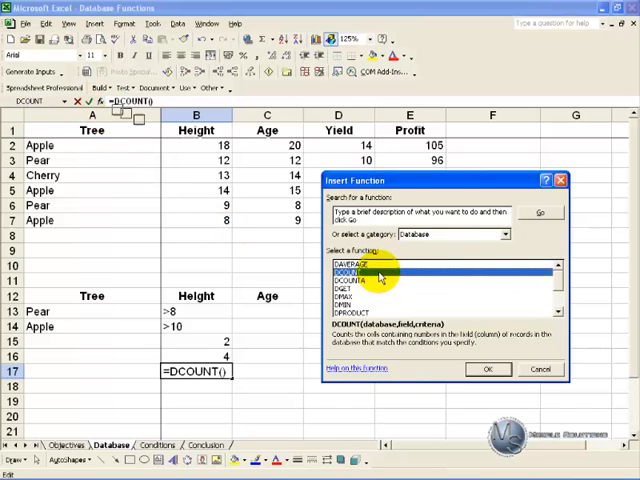
click(482, 369)
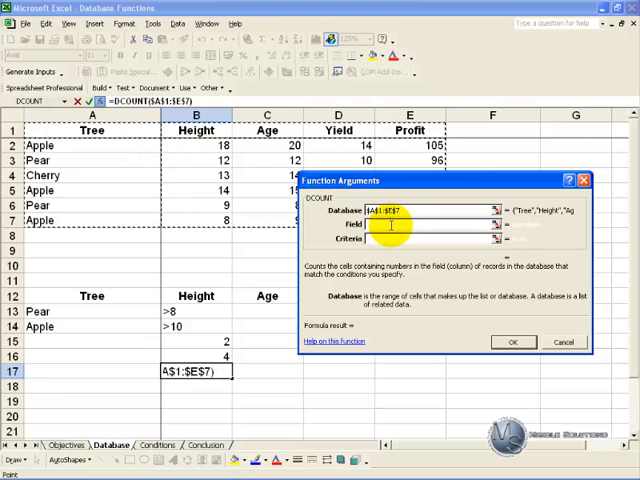
text(2)
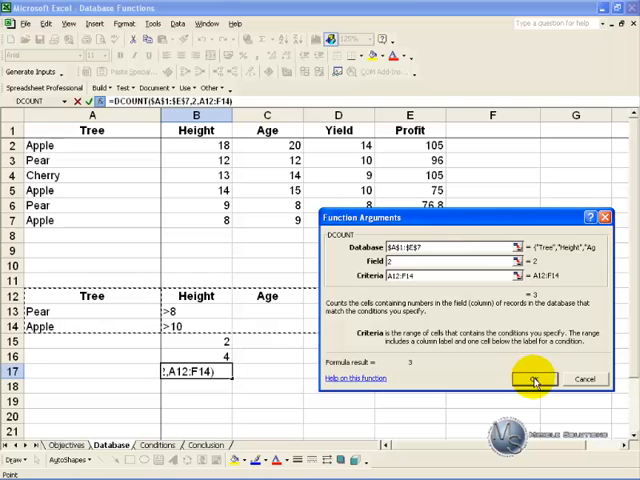
click(532, 379)
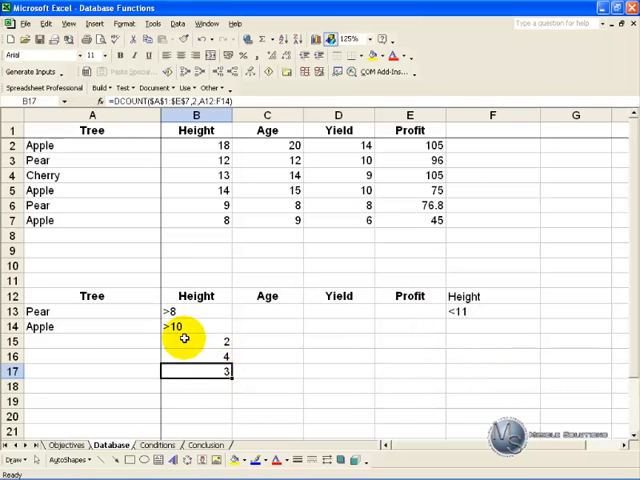
mouse_move(133, 221)
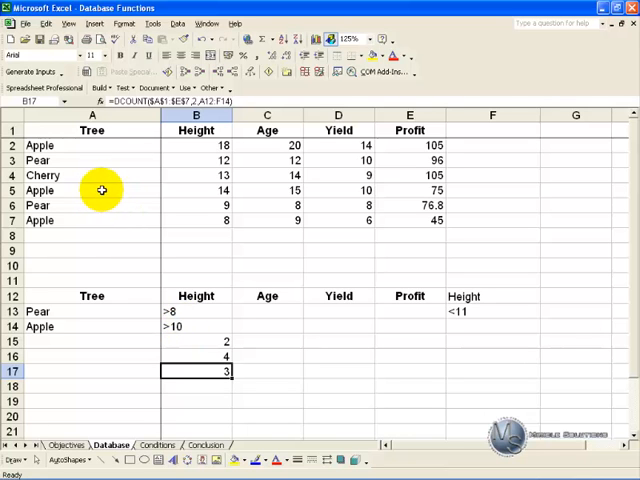
mouse_move(186, 353)
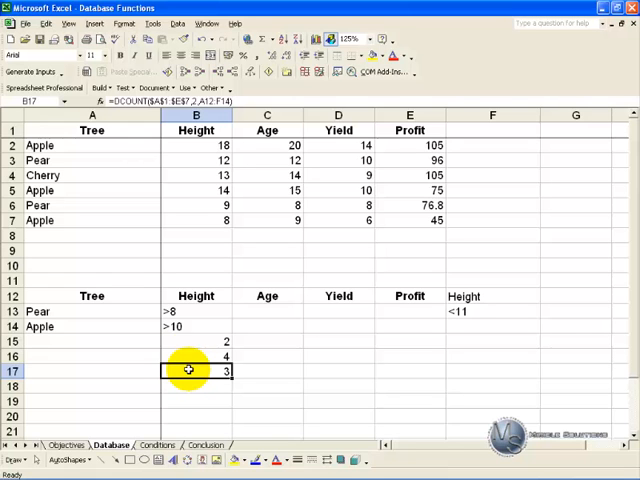
mouse_move(114, 282)
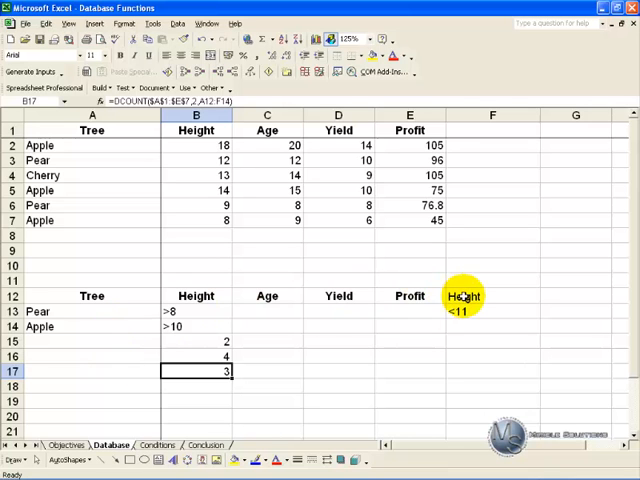
click(491, 296)
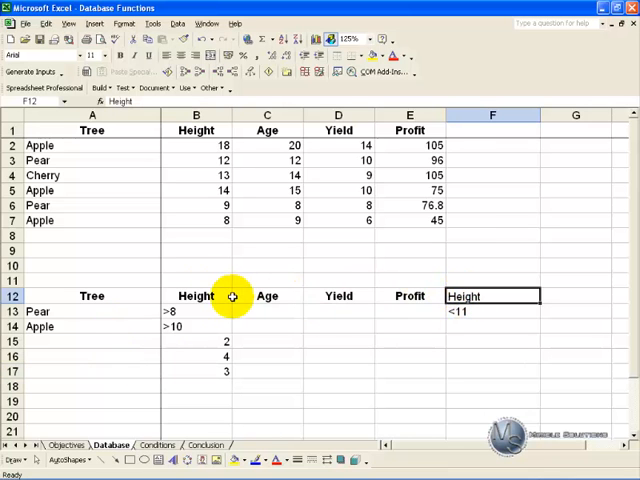
mouse_move(410, 296)
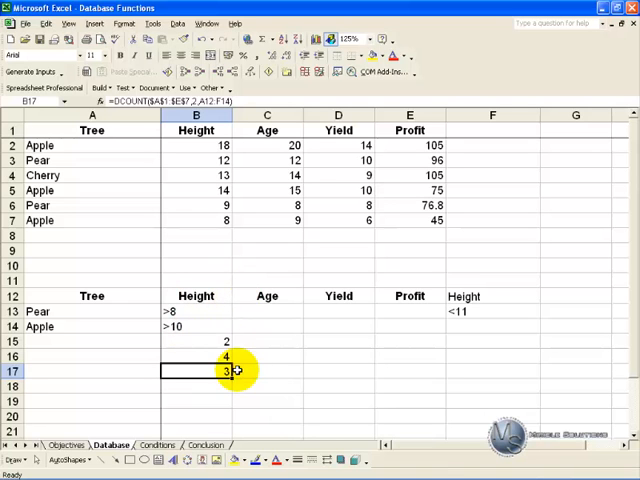
mouse_move(410, 160)
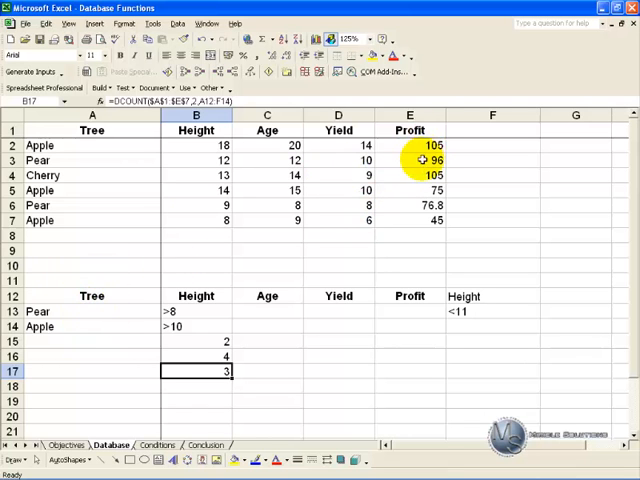
click(193, 384)
text(=)
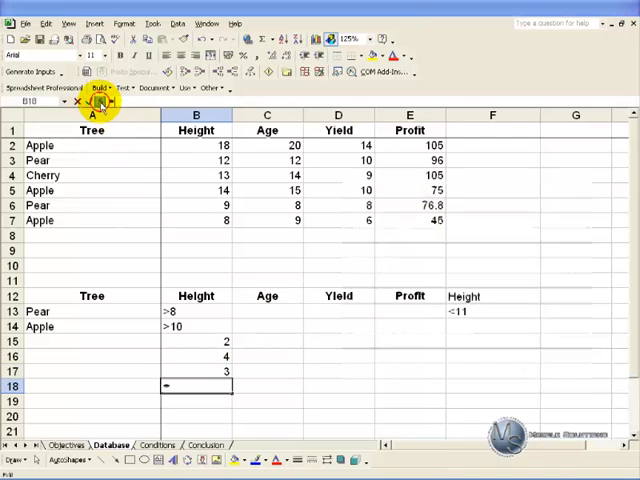
Enter a DMAX of Profit with criteria A12:A14 in B18, giving 105.
click(104, 107)
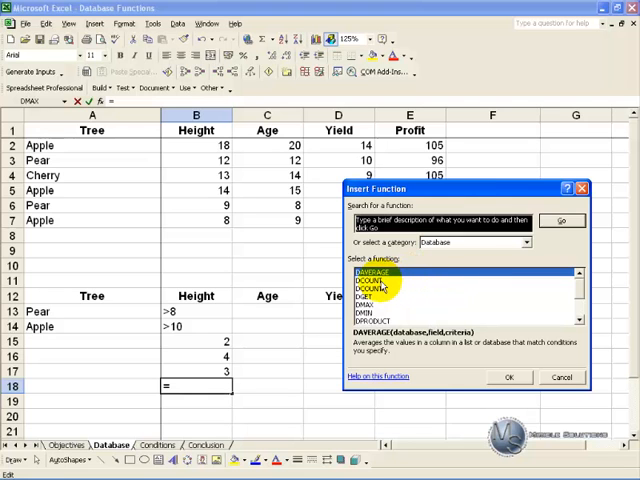
click(375, 305)
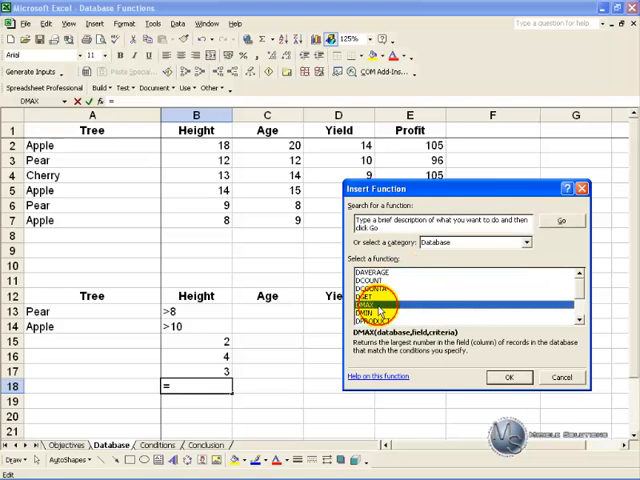
click(507, 377)
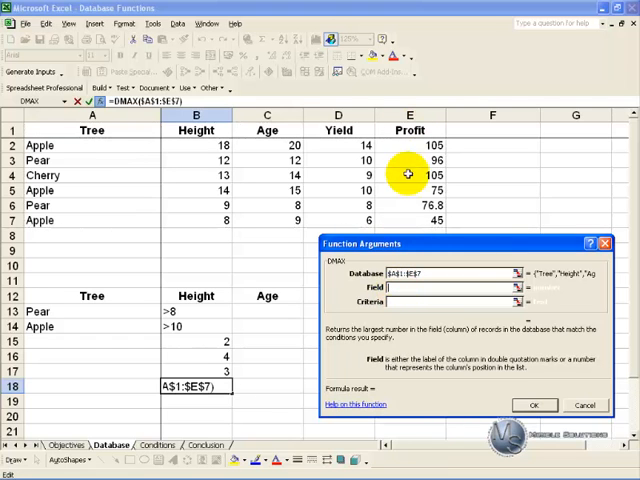
text("Pro")
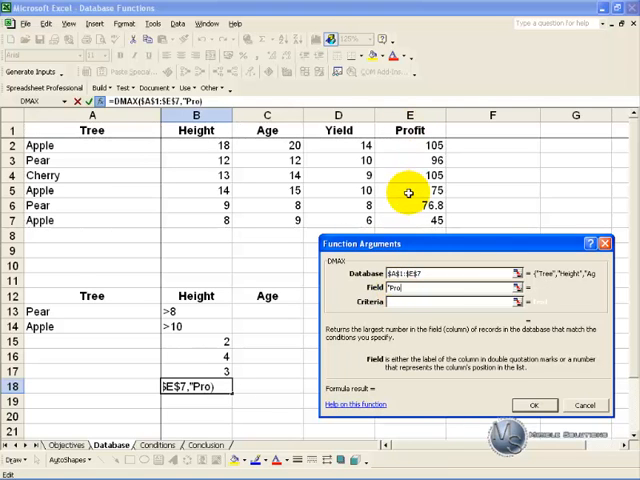
text(Profit")
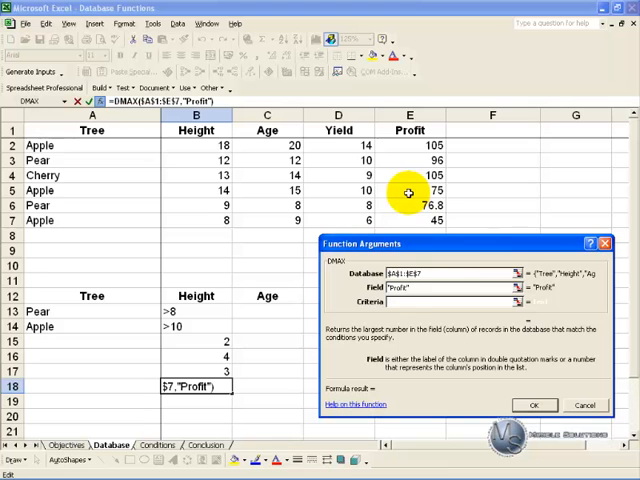
click(410, 302)
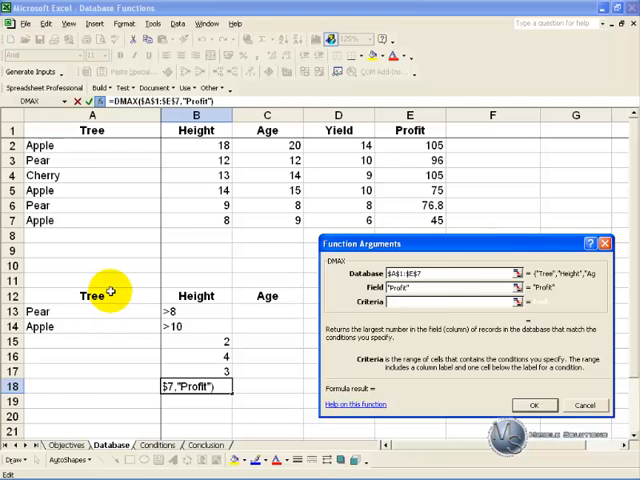
drag(92, 296, 92, 326)
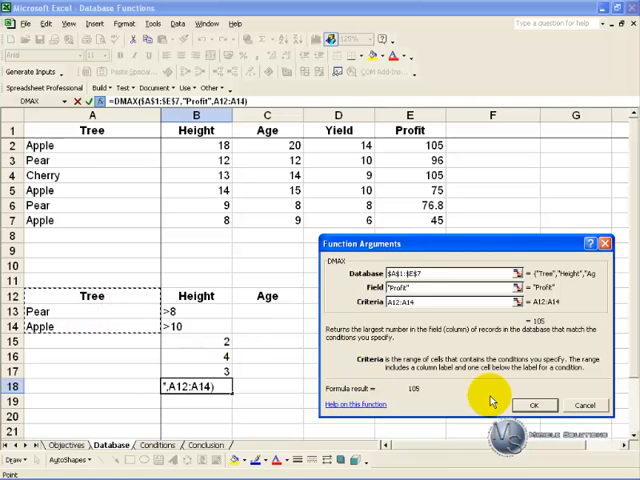
click(533, 405)
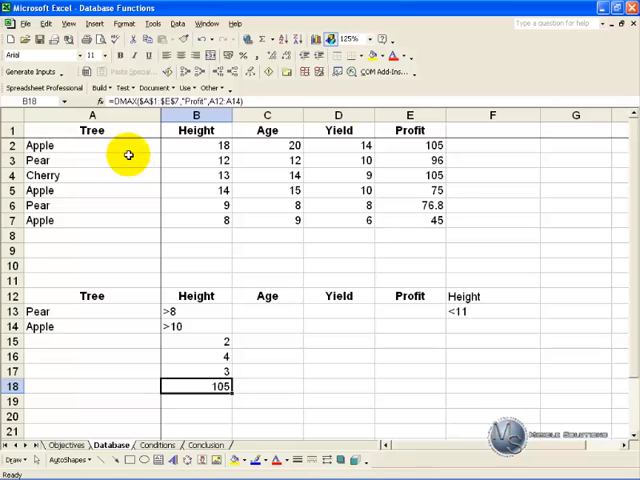
mouse_move(120, 163)
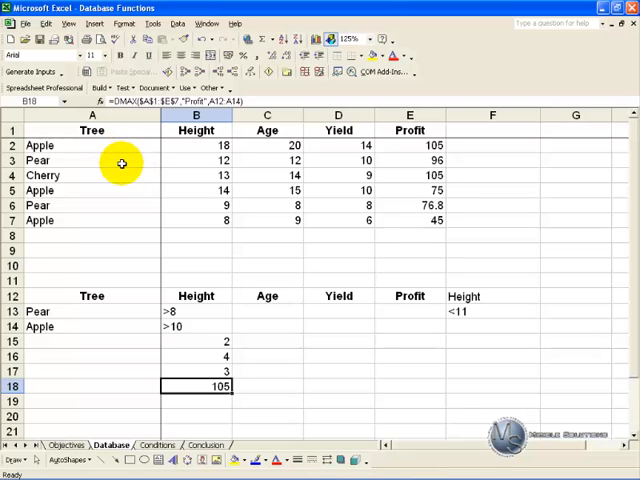
click(197, 401)
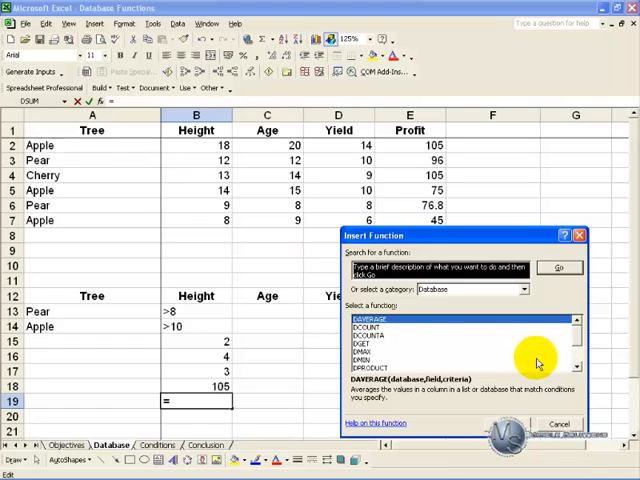
Enter a DSUM of Profit over A1:E7 with criteria A12:A13 in B19, showing 172.8.
scroll(down, 3)
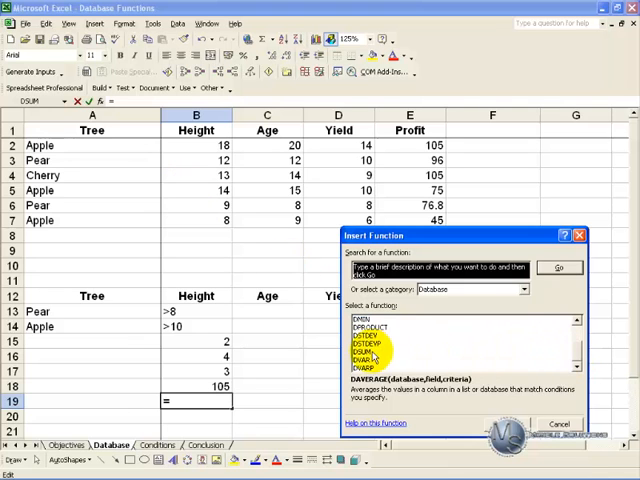
click(370, 351)
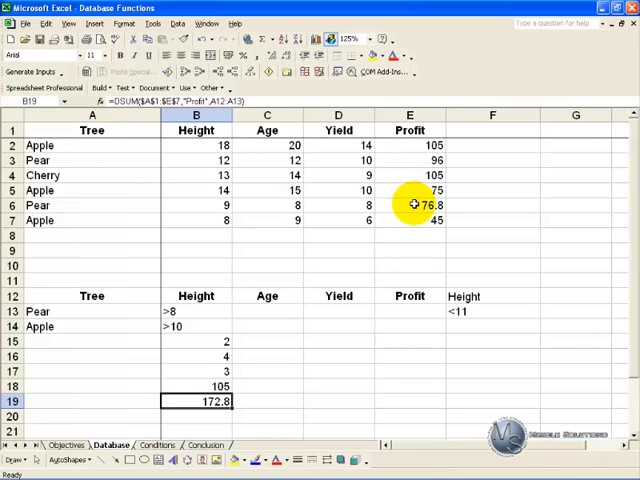
click(194, 415)
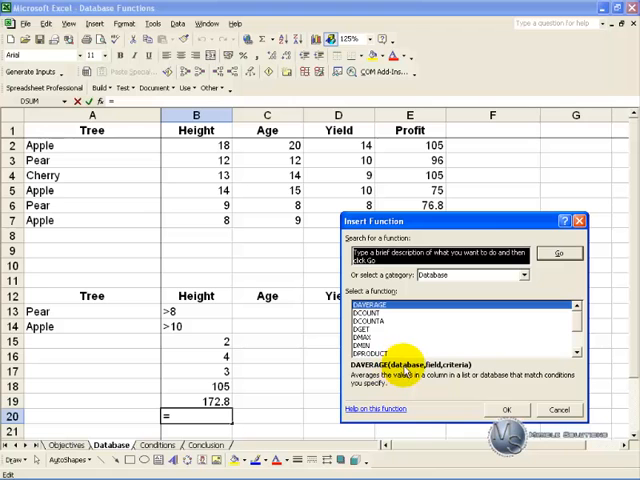
mouse_move(432, 378)
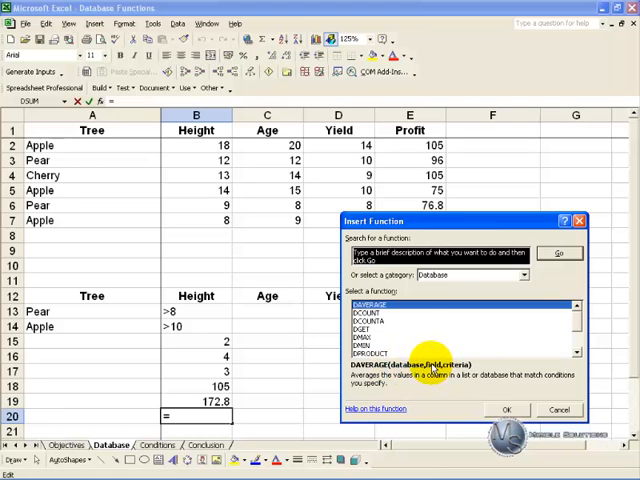
mouse_move(273, 204)
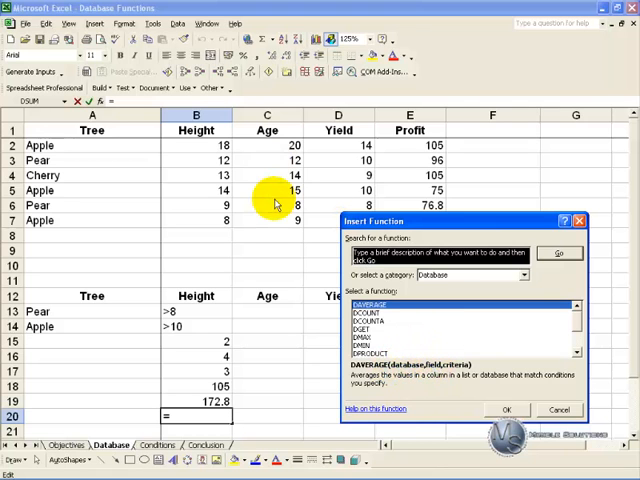
mouse_move(430, 370)
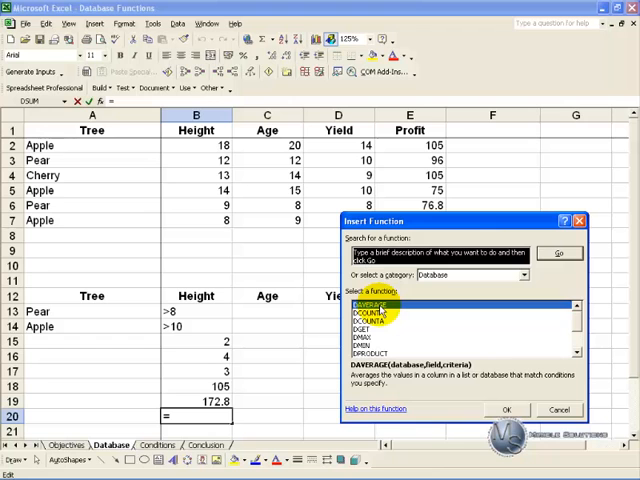
Read the descriptions of DCOUNT, DCOUNTA, DGET, DMAX, DMIN, DSTDEV, DSTDEVP, DSUM and DVAR.
click(380, 312)
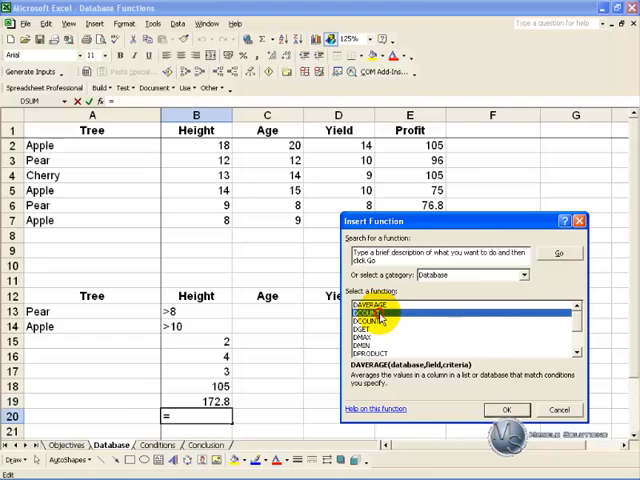
click(363, 312)
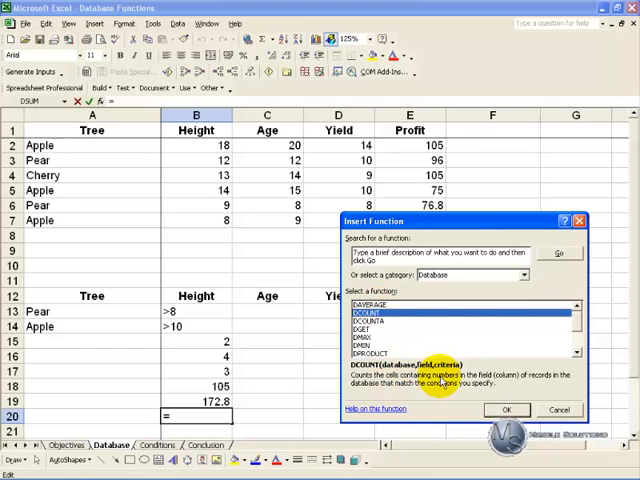
click(370, 323)
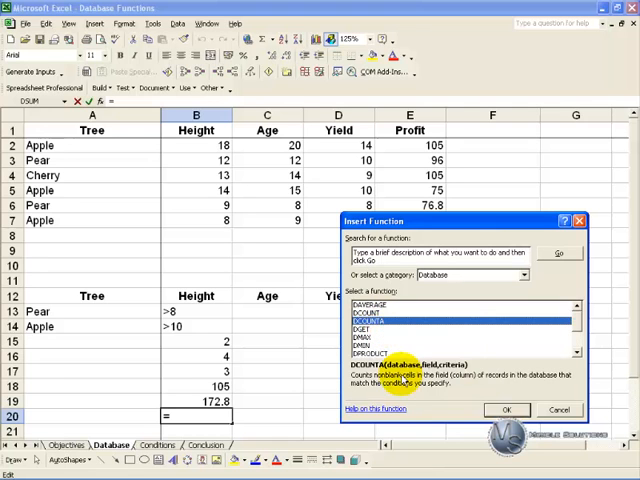
click(375, 329)
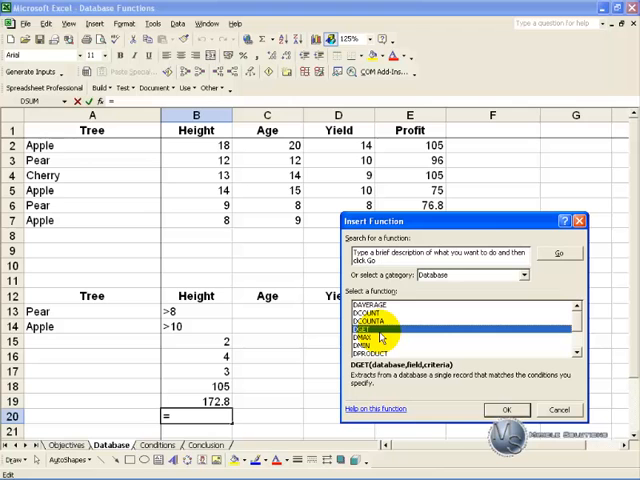
click(375, 336)
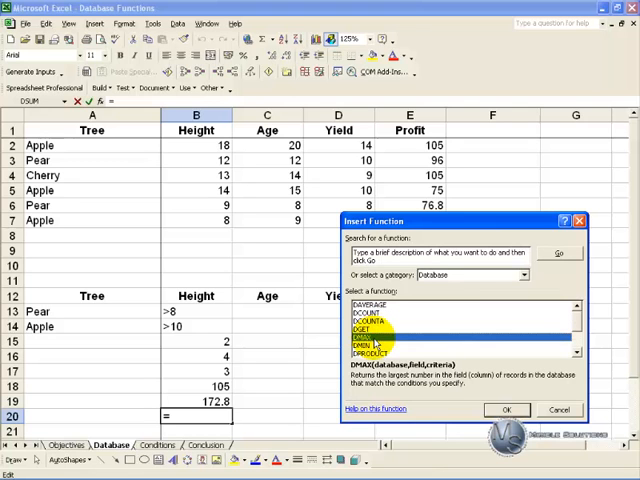
click(372, 345)
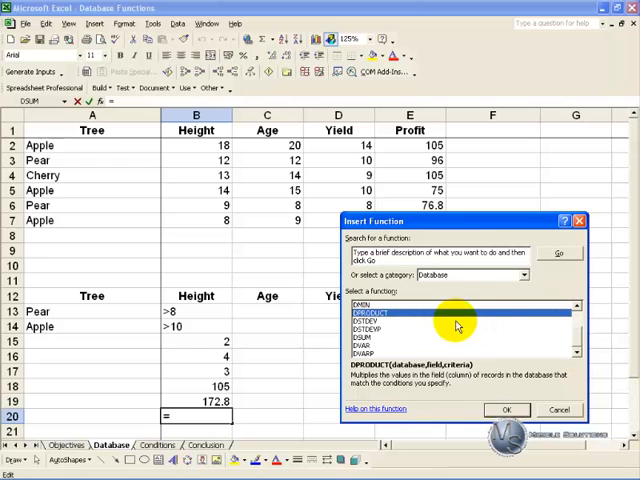
click(380, 323)
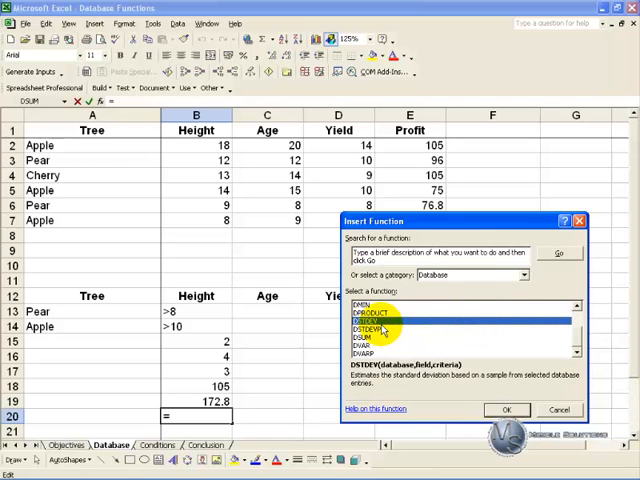
click(370, 329)
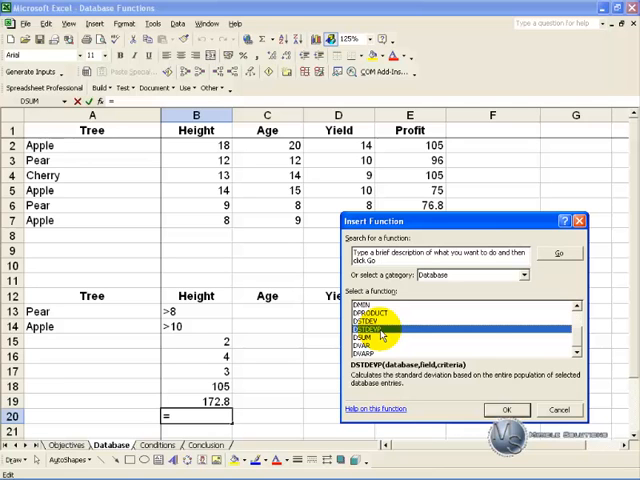
click(365, 338)
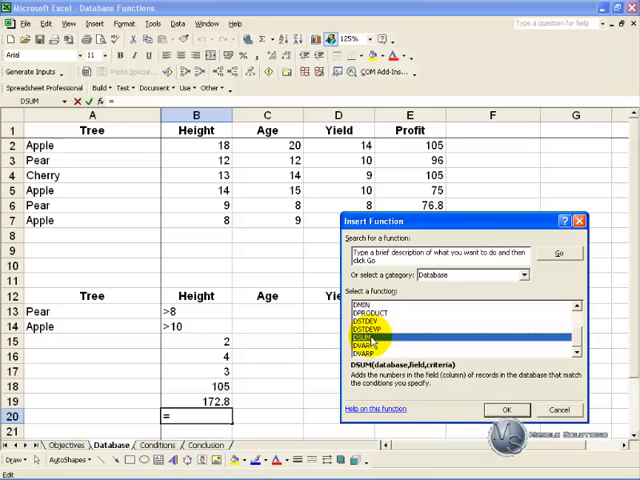
click(375, 347)
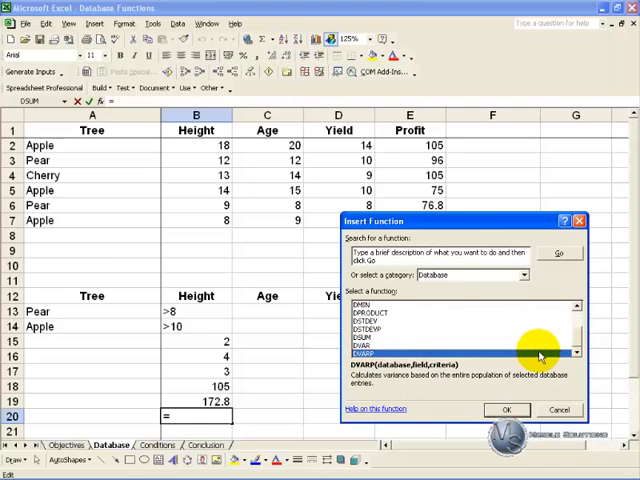
mouse_move(390, 330)
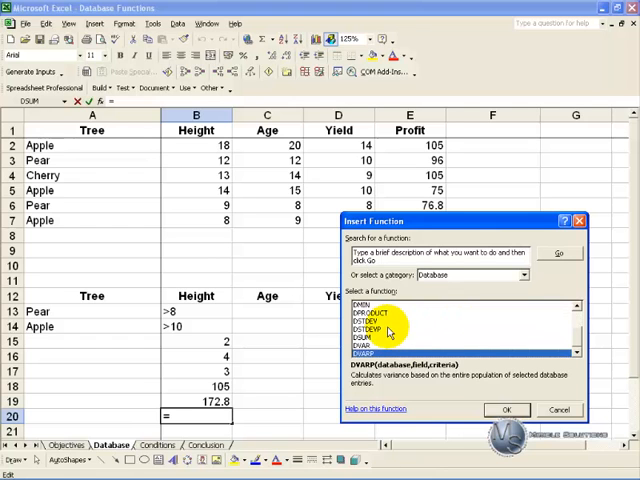